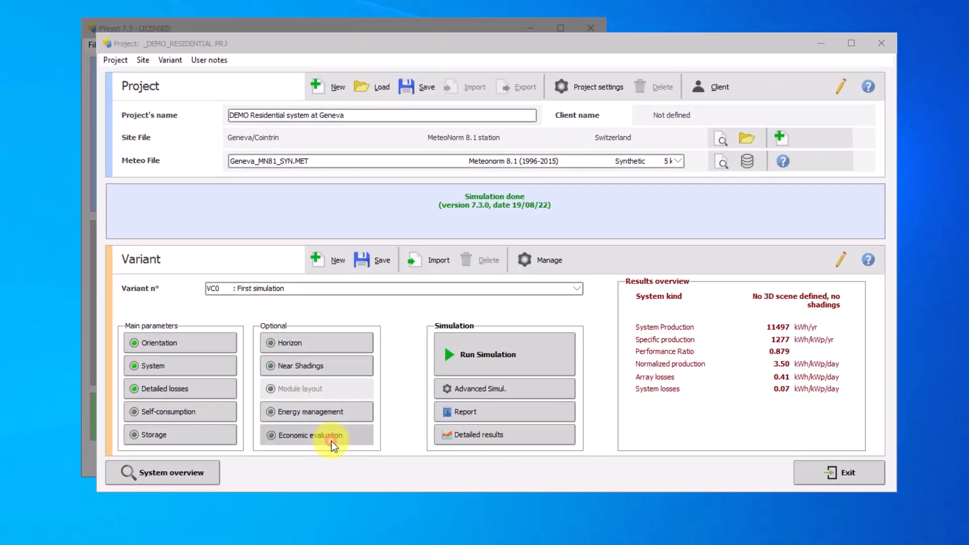
- Show the Carbon balance analysis in the Geneva residential project's economic evaluation
left_click(307, 436)
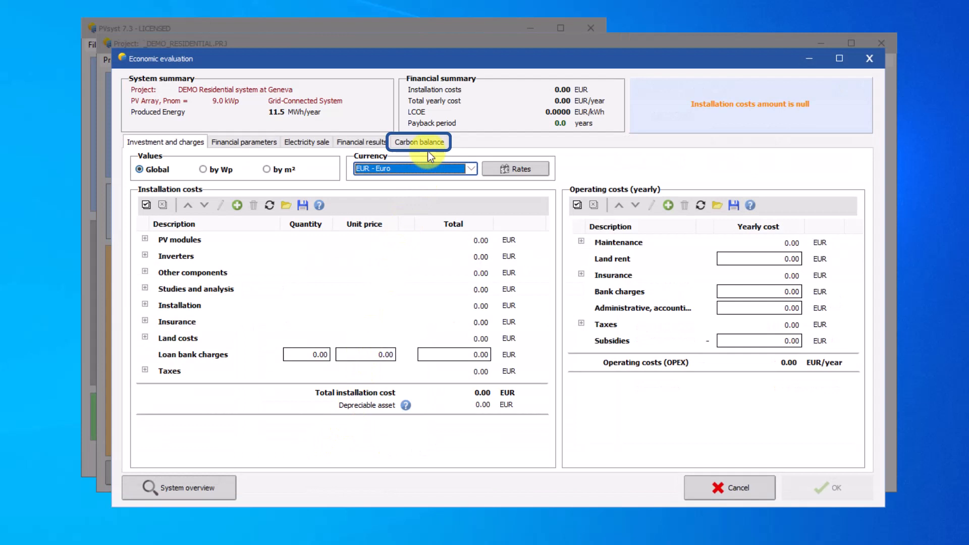
left_click(419, 143)
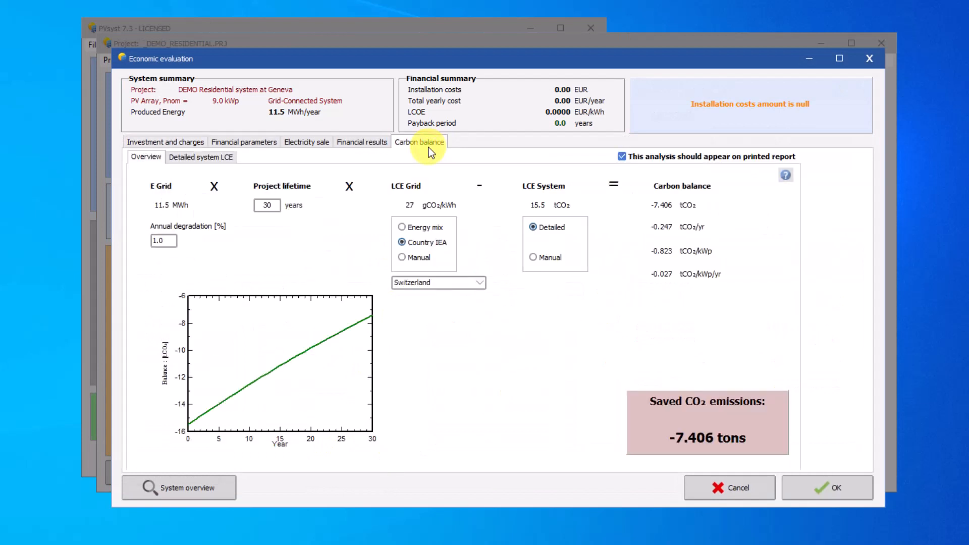
- Enter 2.0% annual degradation and a 25-year project lifetime, giving -9.332 tons saved CO₂
left_click(165, 186)
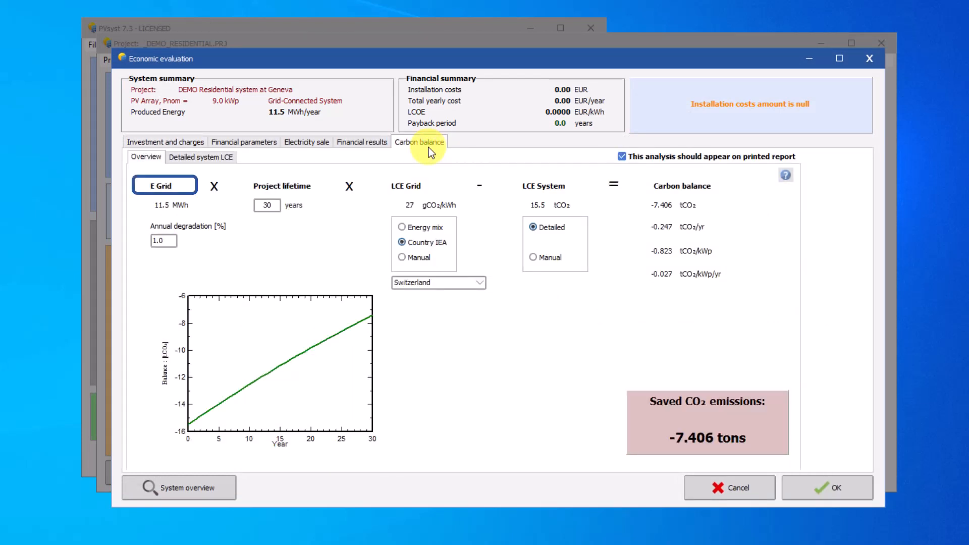
left_click(282, 186)
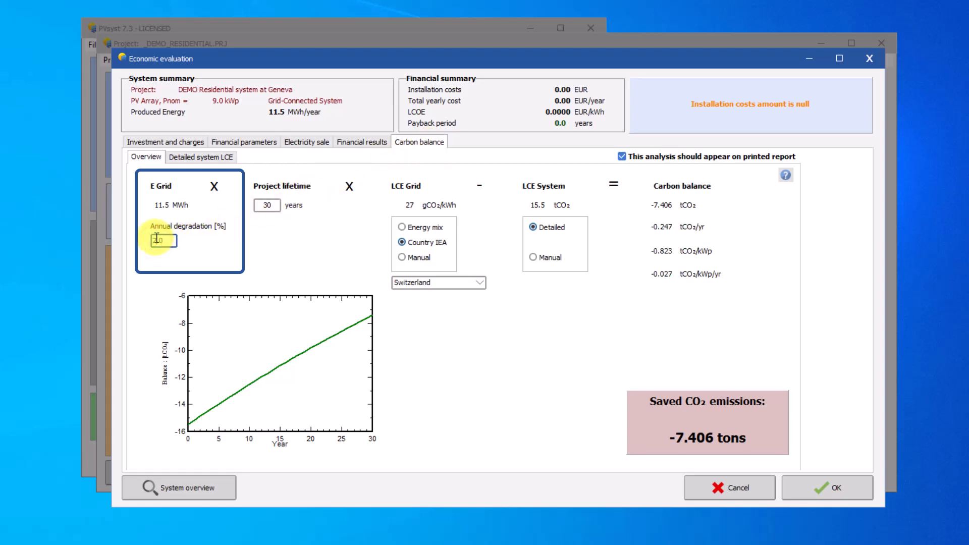
type("2.0")
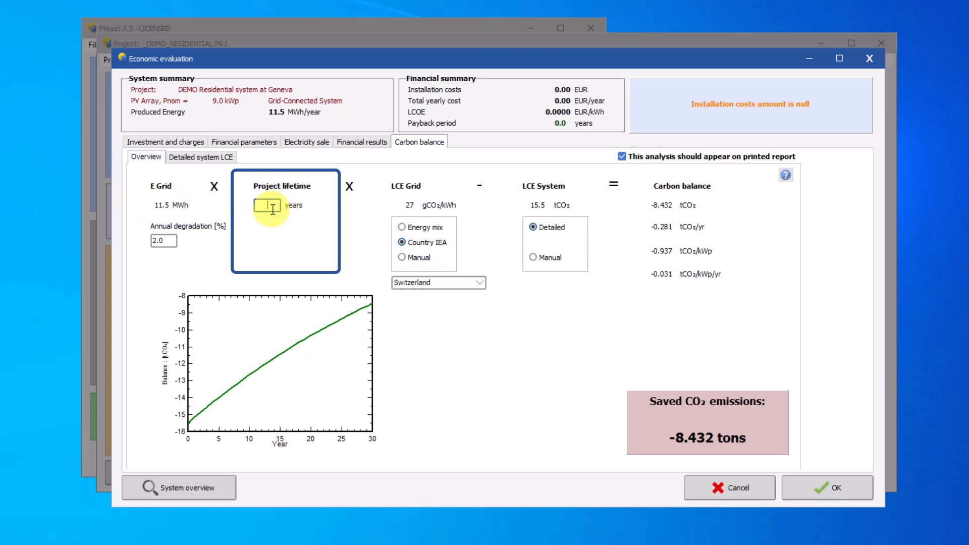
type("25")
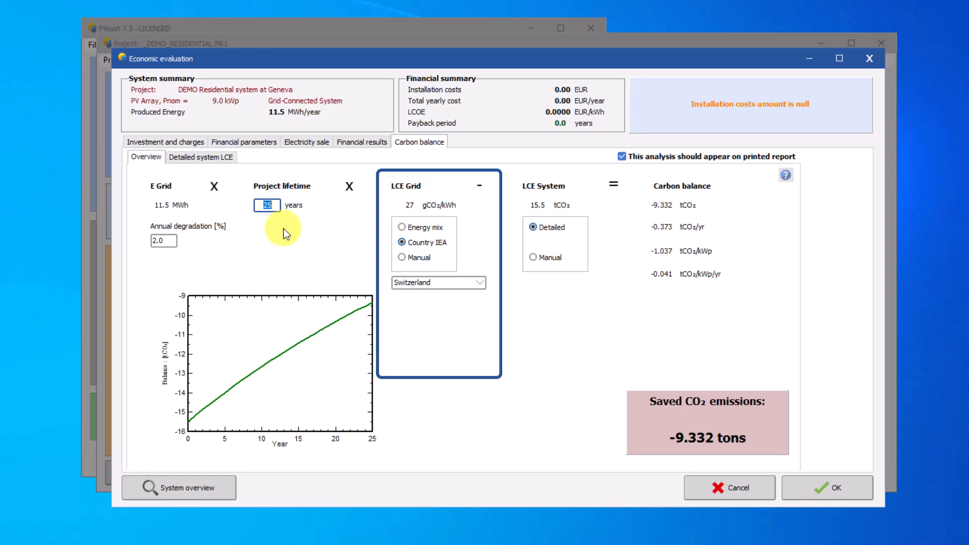
mouse_move(449, 273)
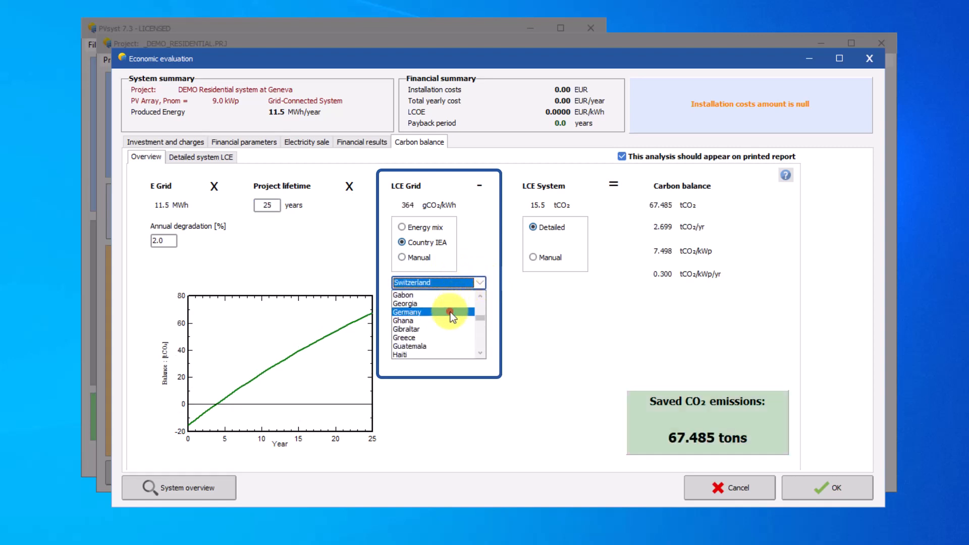
- Pick Germany's country grid factor, then switch LCE Grid to Manual (0 gCO₂/kWh)
left_click(407, 312)
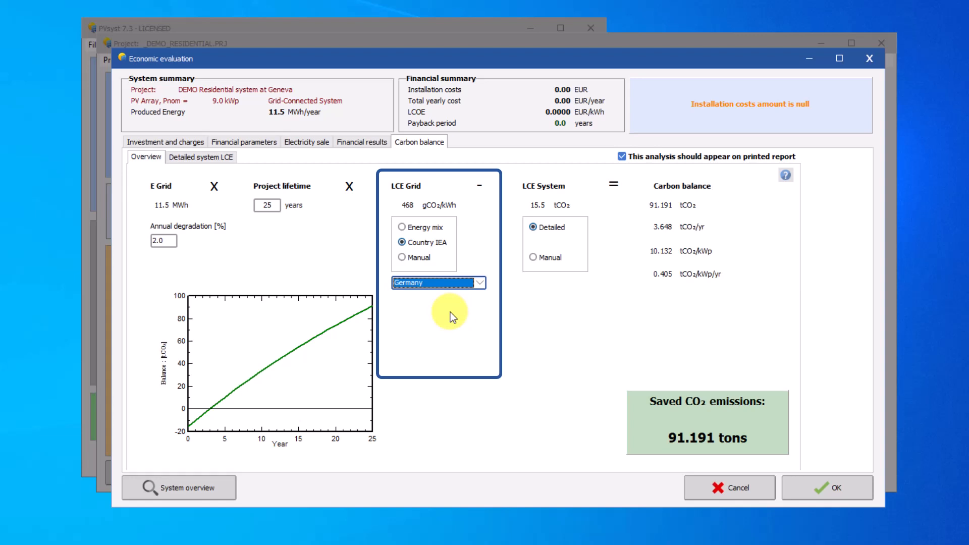
left_click(402, 257)
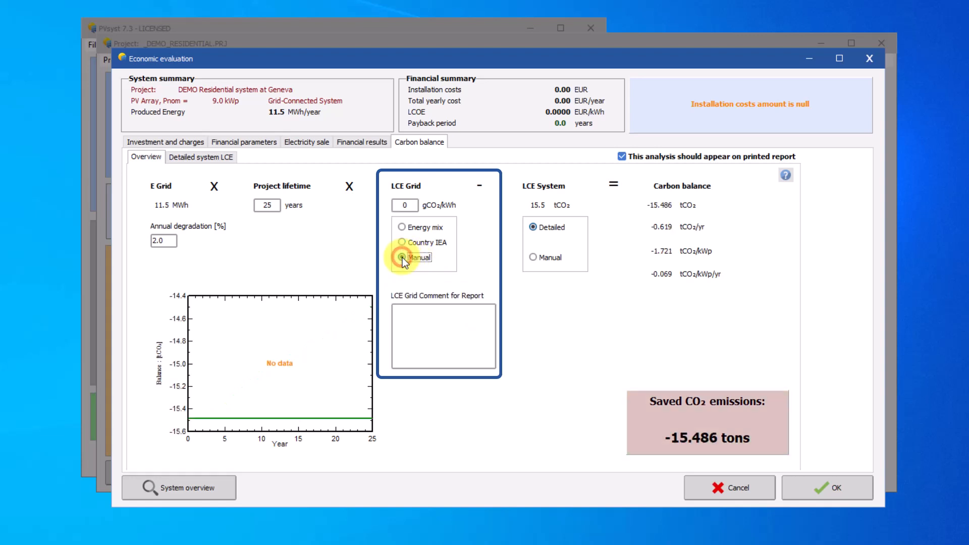
- Try a manual 100 gCO₂/kWh grid value with a report comment, then use the 41 gCO₂/kWh energy mix
left_click(403, 256)
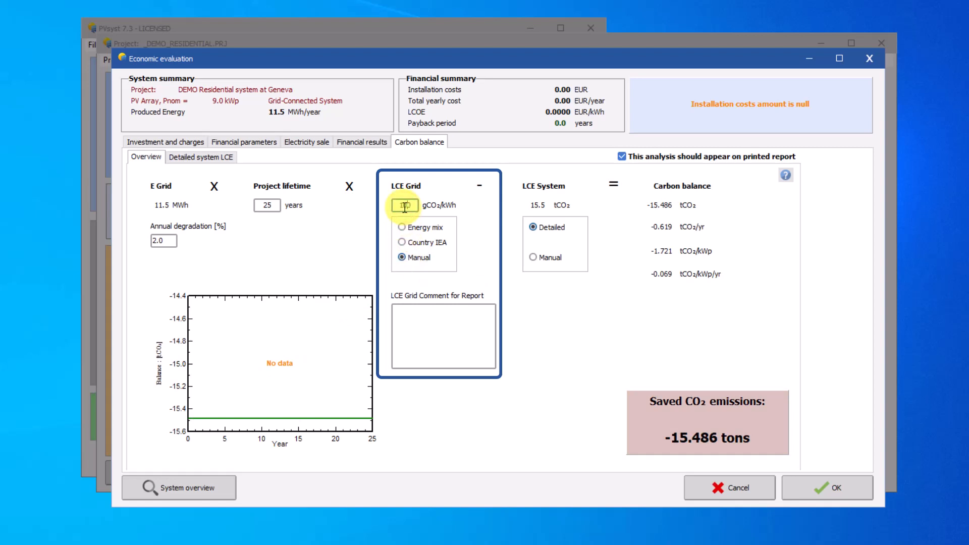
type("100")
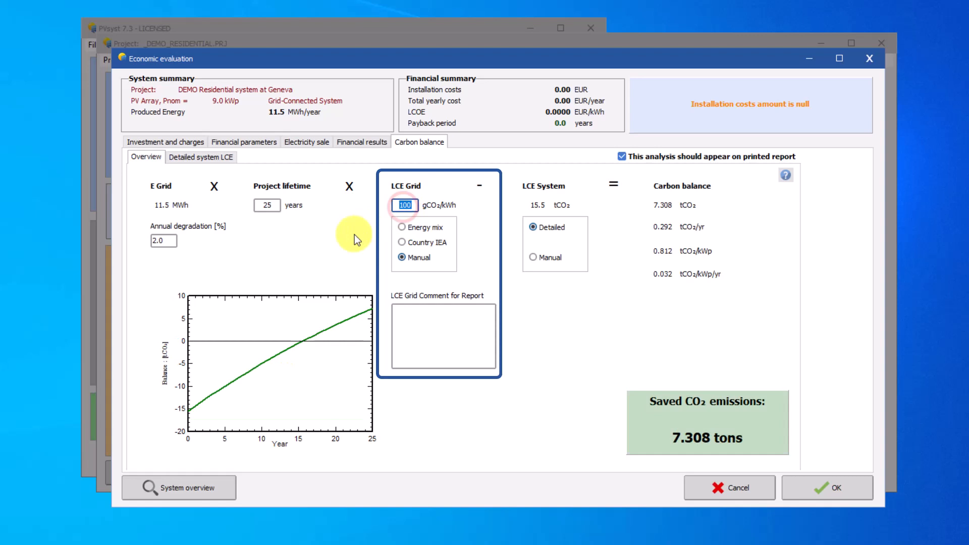
type("User can supply a text, specifying the source of the value")
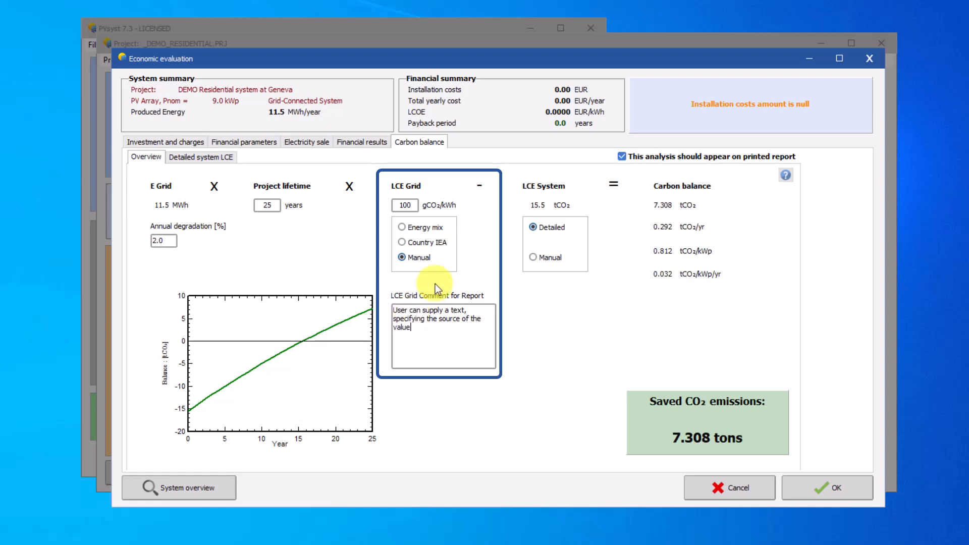
mouse_move(405, 239)
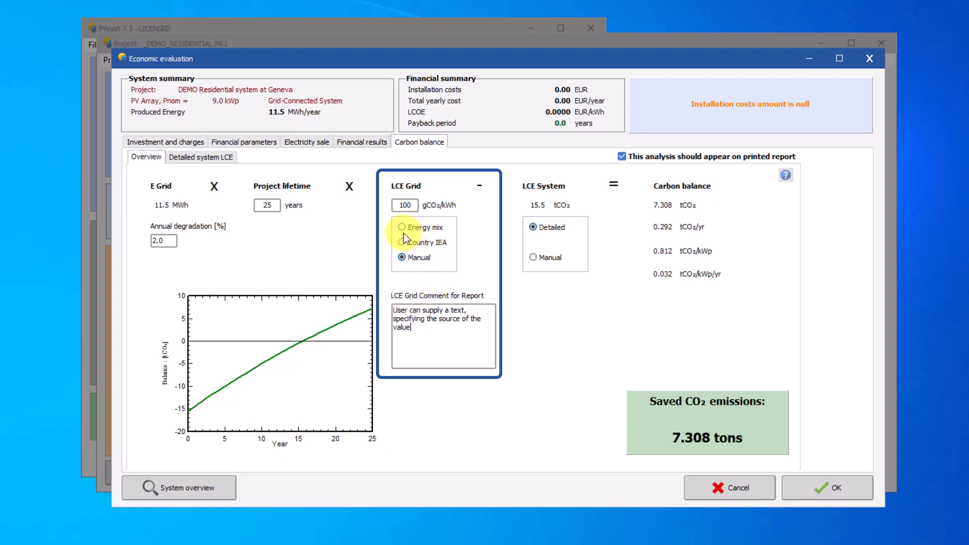
left_click(402, 227)
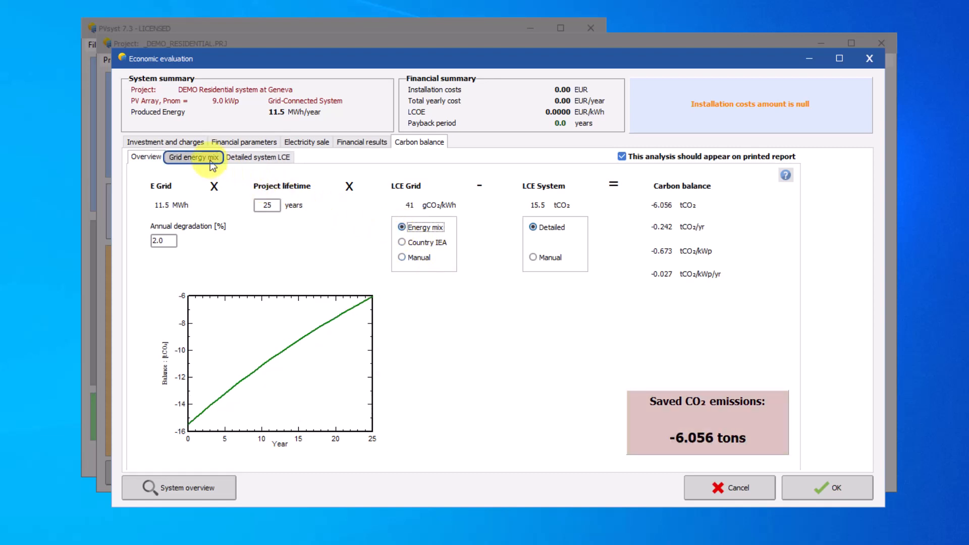
- In Grid energy mix, try custom per-type emission factors, then keep IPCC 50 percentile factors
left_click(193, 158)
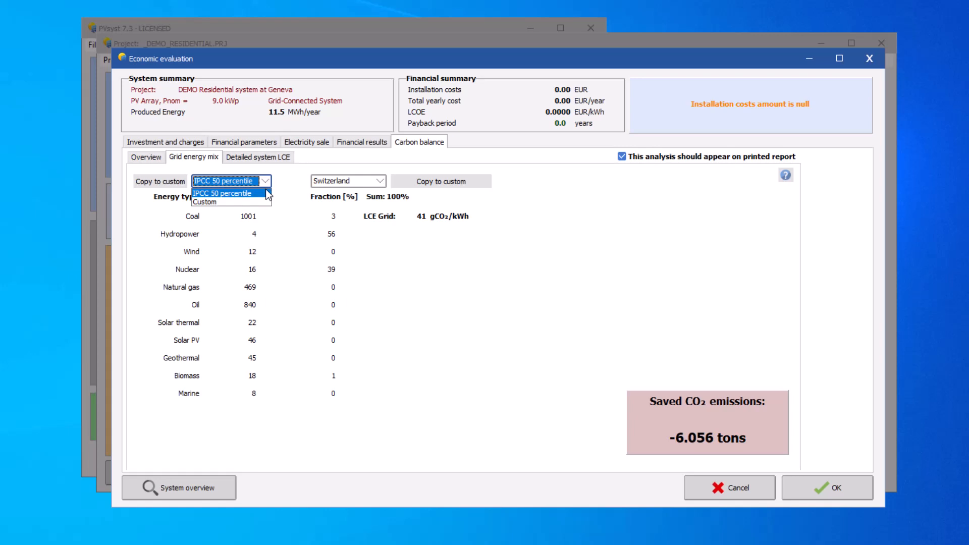
left_click(205, 202)
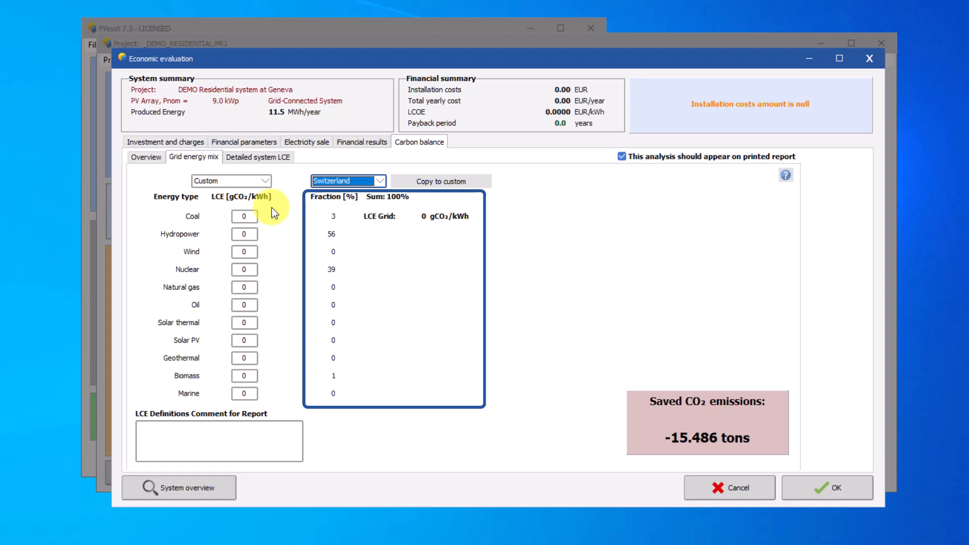
left_click(230, 181)
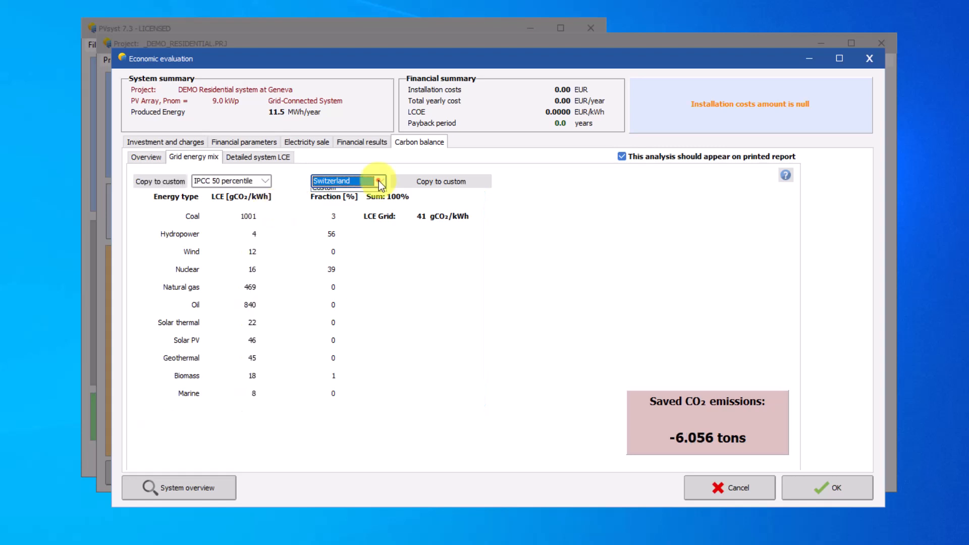
- Choose a custom grid mix (50% coal, 25% nuclear, 10% gas, 10% PV, 5% hydro) giving 556 gCO₂/kWh
left_click(378, 180)
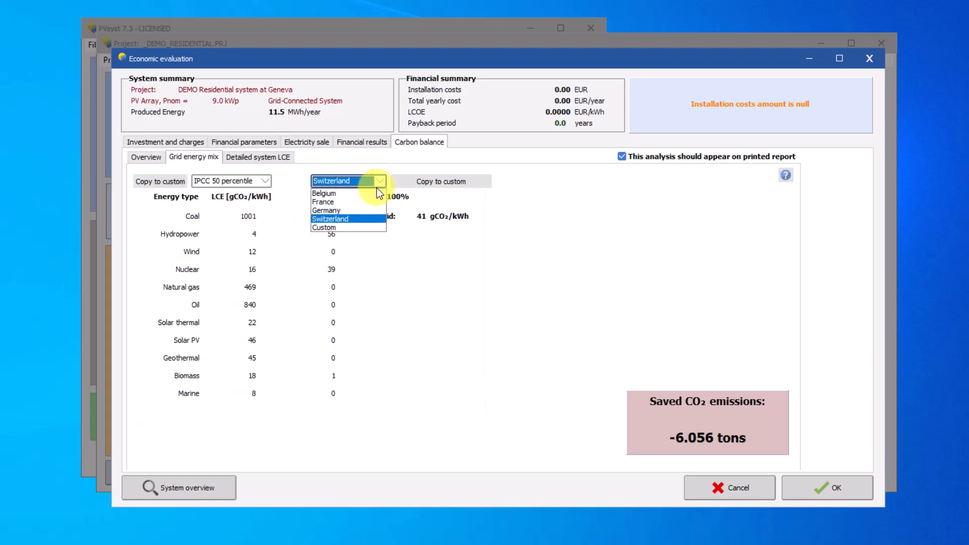
mouse_move(324, 193)
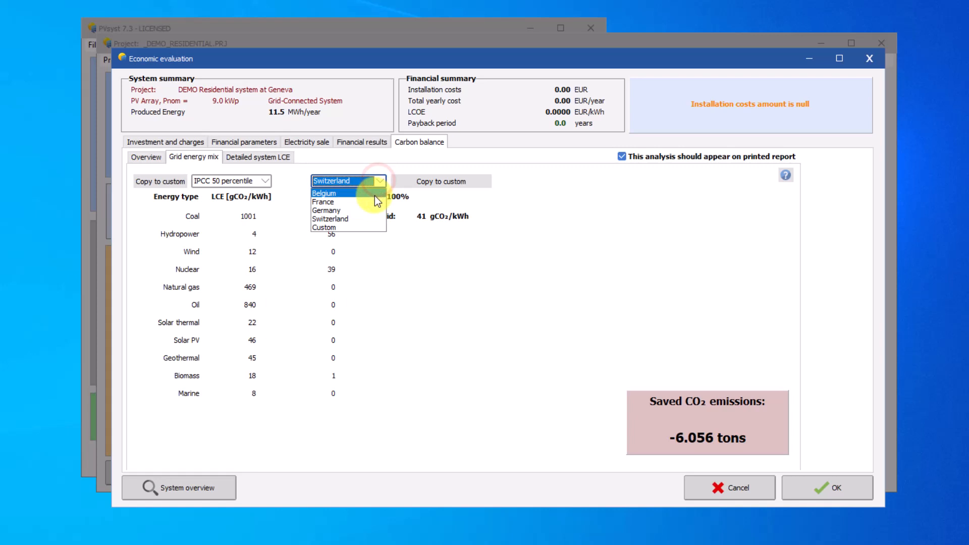
left_click(324, 228)
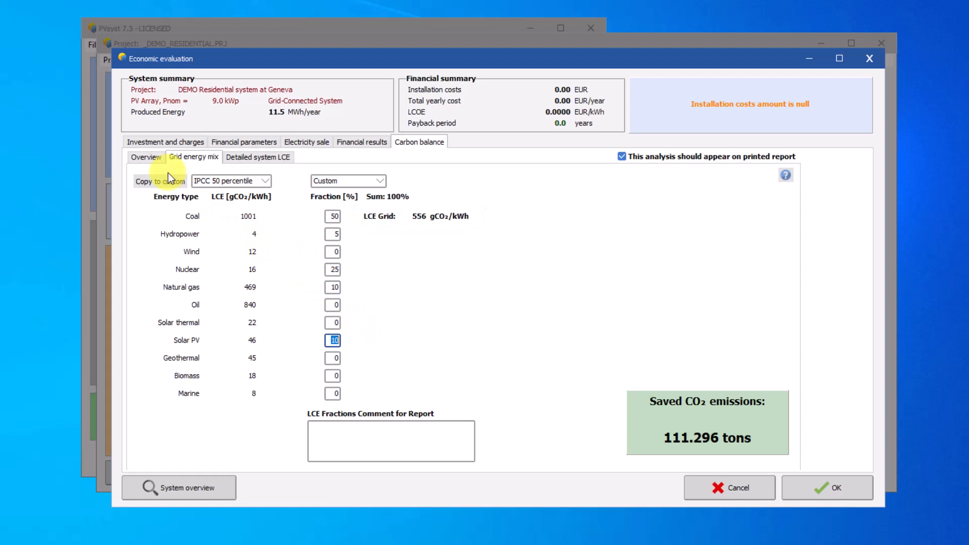
left_click(145, 158)
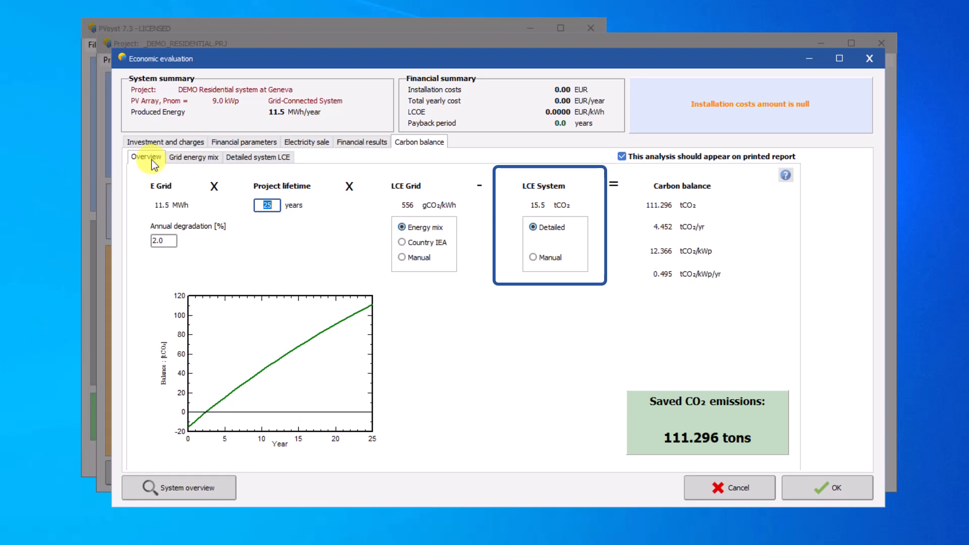
- Set LCE Grid to Germany's Country IEA factor of 468 gCO₂/kWh, giving 91.191 tCO₂
left_click(402, 241)
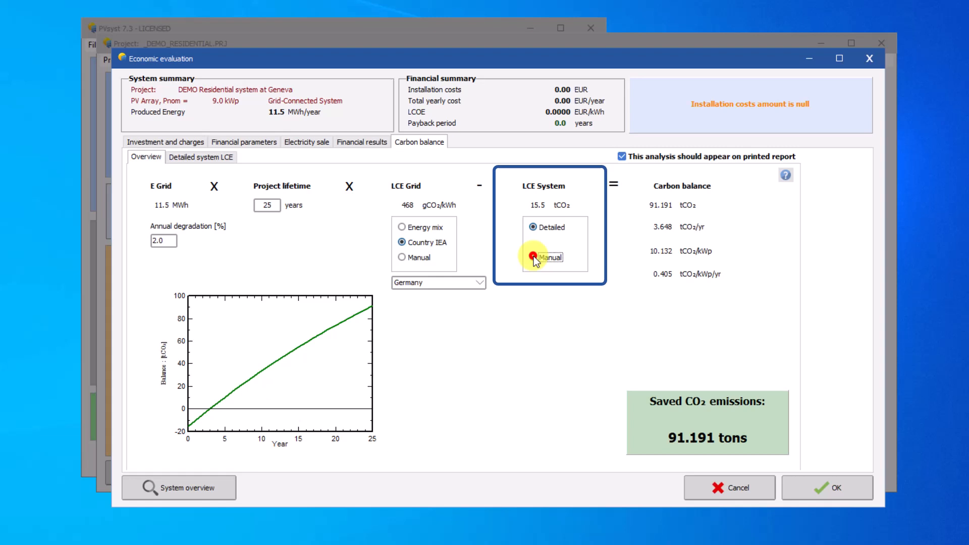
- Try a manual 20 tCO₂ system LCE with a report comment, then revert to the detailed 15.49 tCO₂ estimate
left_click(533, 258)
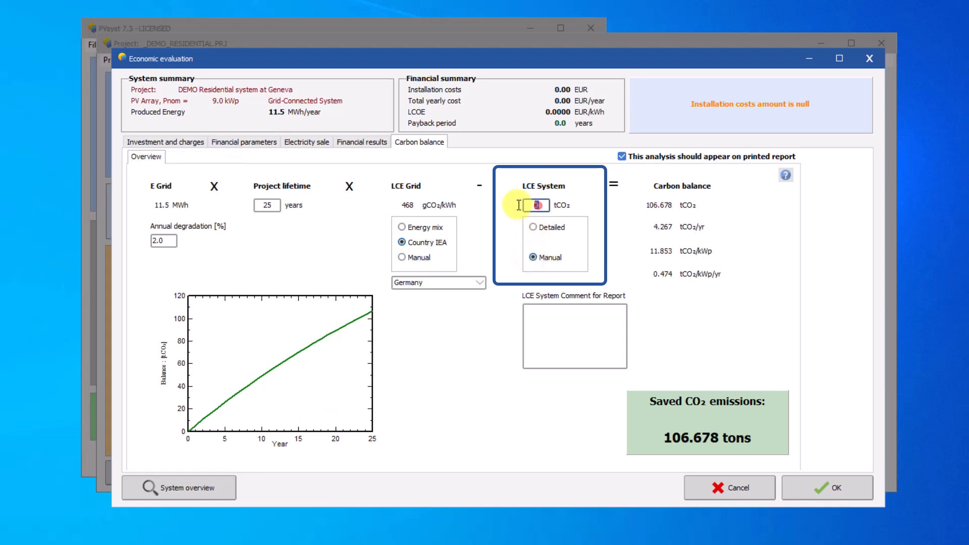
type("20")
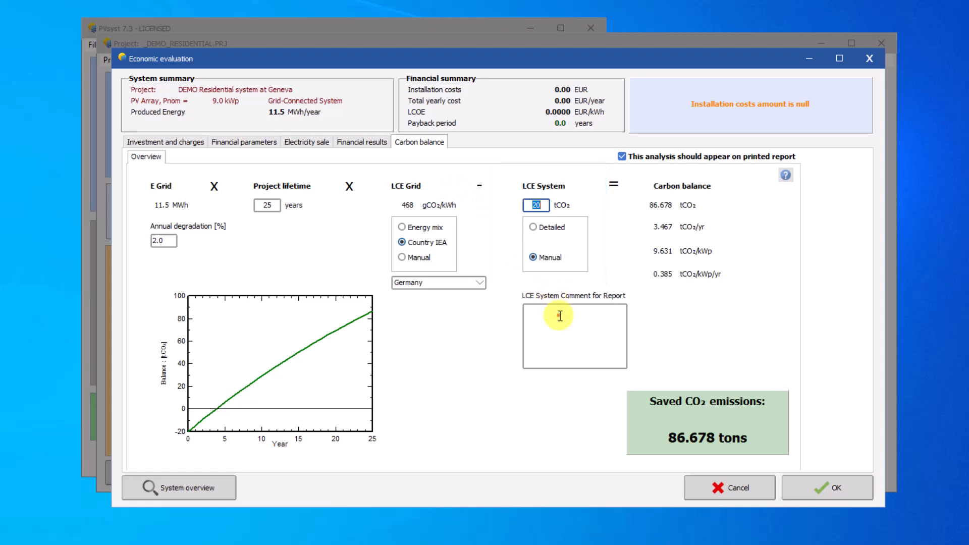
type("User can supply")
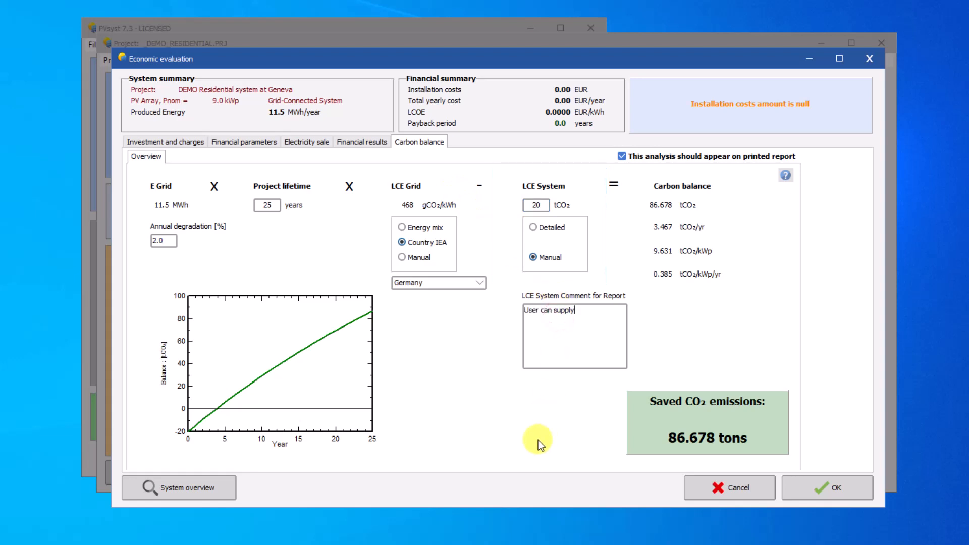
type("text,specifying t")
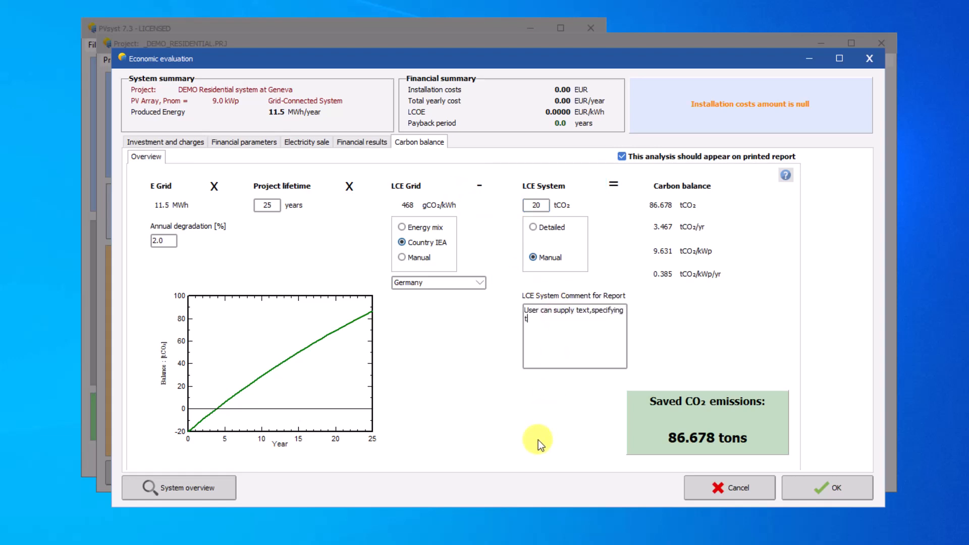
left_click(533, 227)
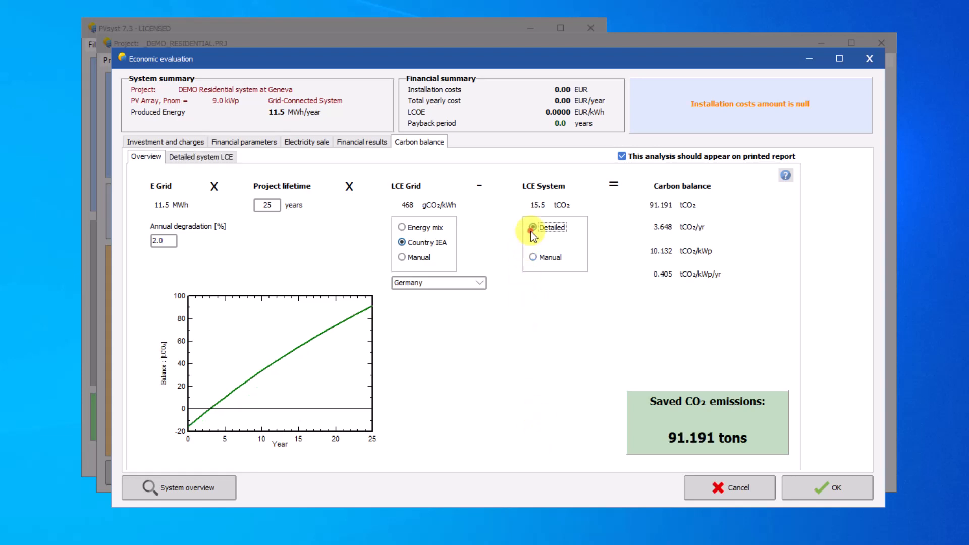
left_click(201, 157)
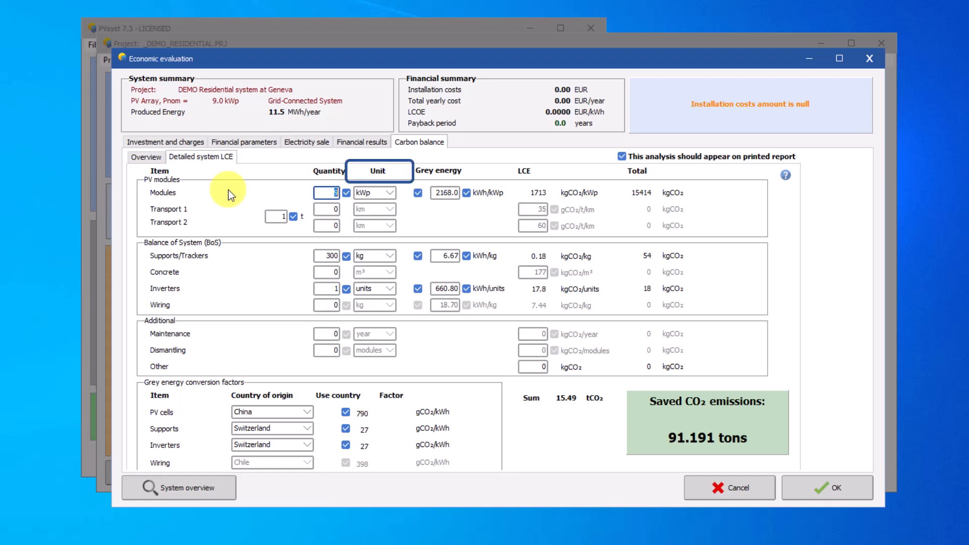
mouse_move(260, 183)
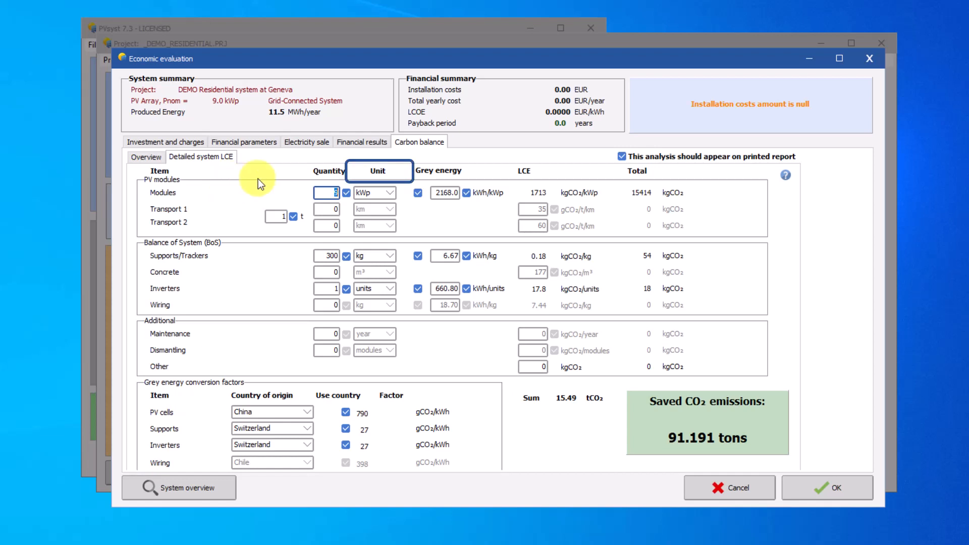
- Keep the module quantity unit as kWp in the detailed system LCE, then return to the overview
left_click(393, 192)
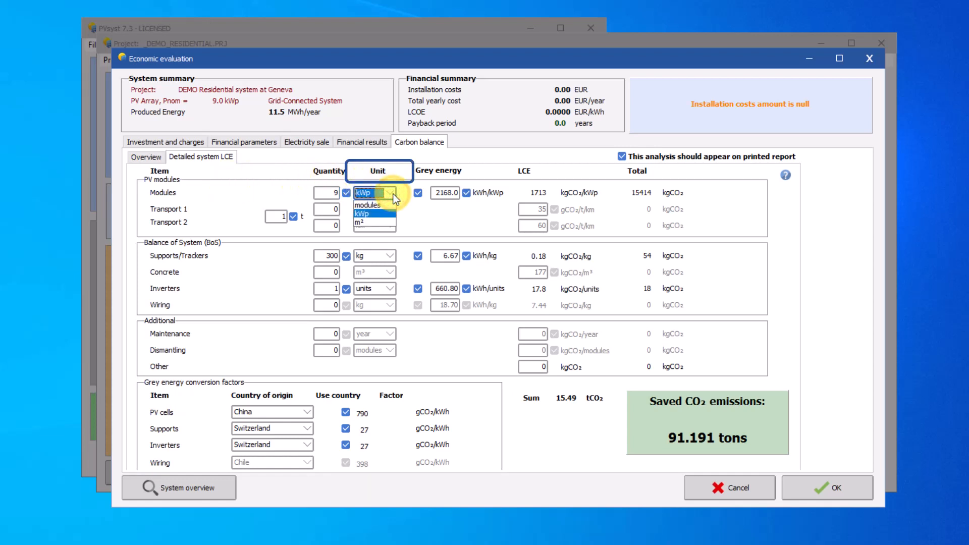
left_click(371, 256)
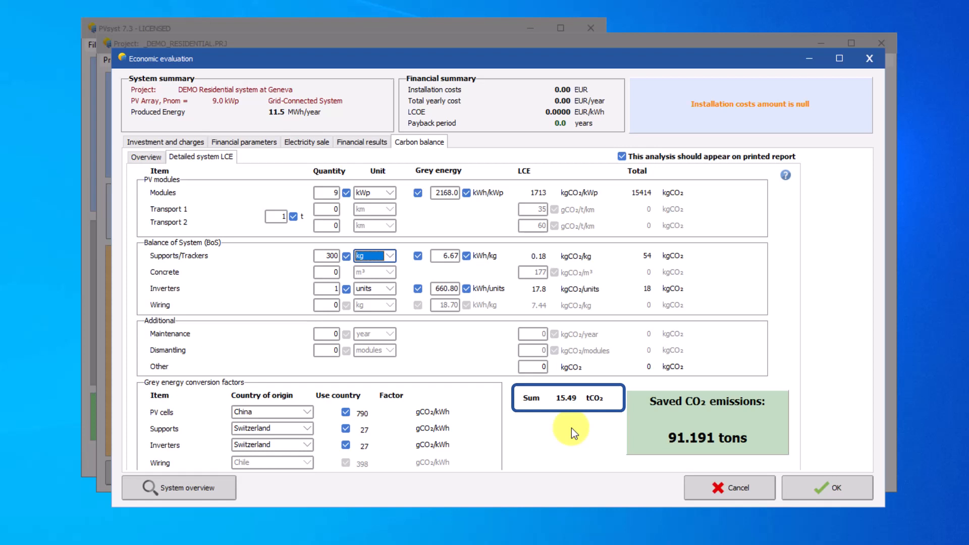
mouse_move(365, 308)
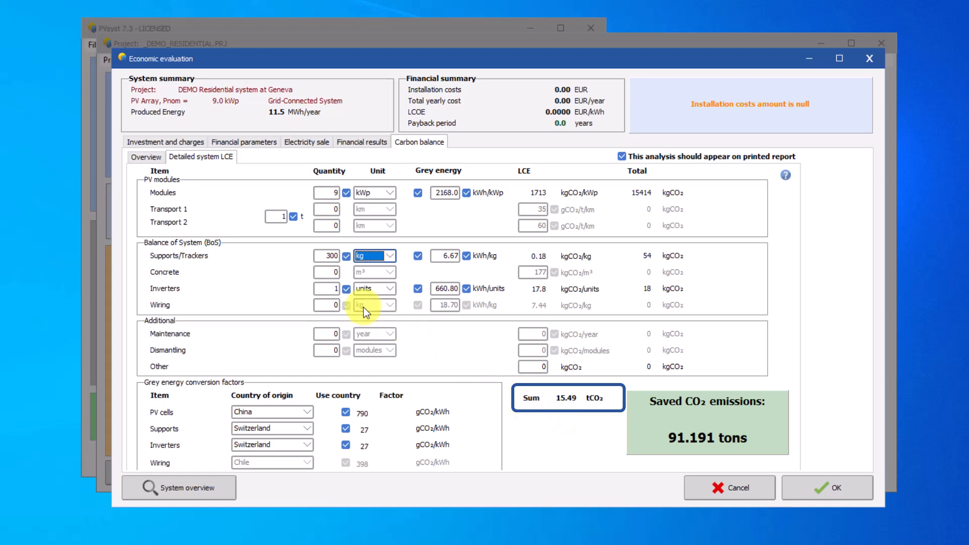
left_click(145, 156)
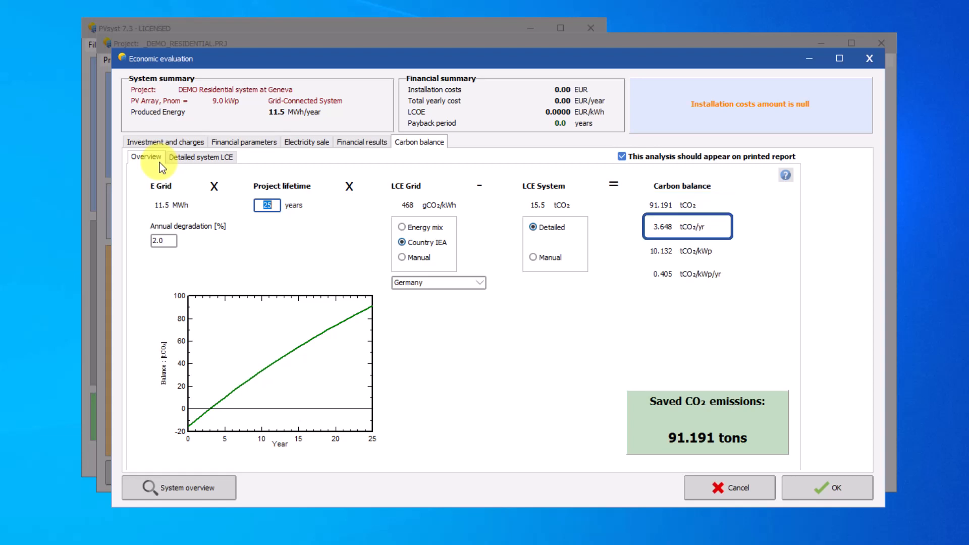
left_click(687, 251)
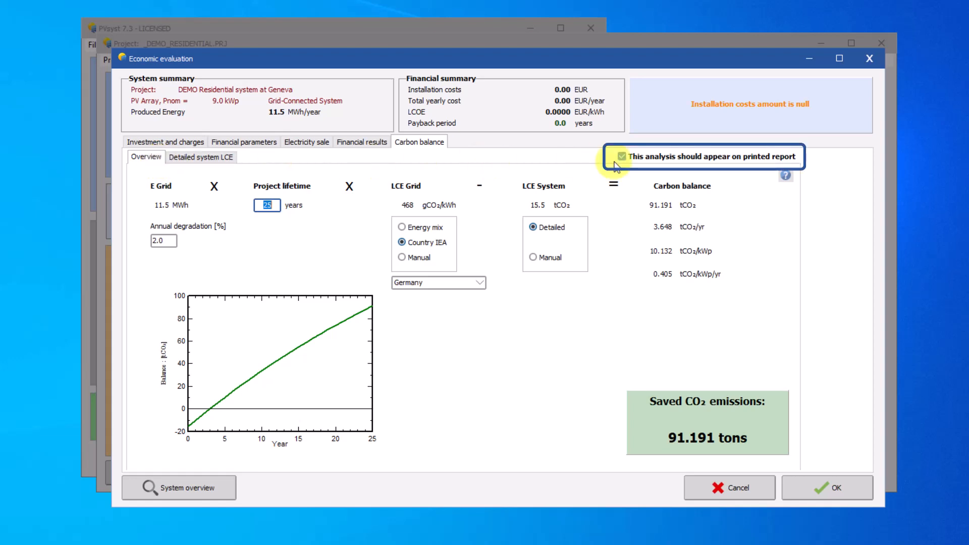
- Keep 'appear on printed report' ticked and accept the economic evaluation with OK
left_click(620, 157)
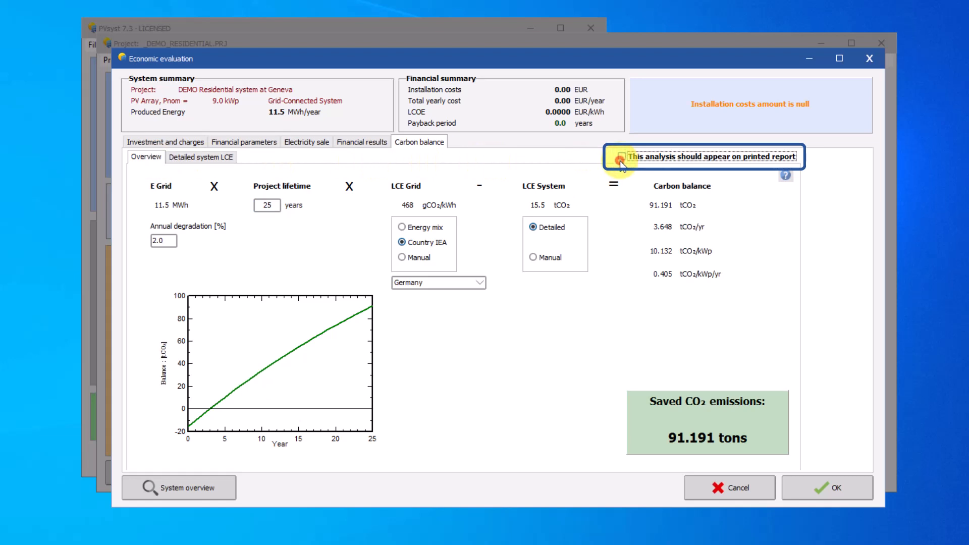
left_click(621, 157)
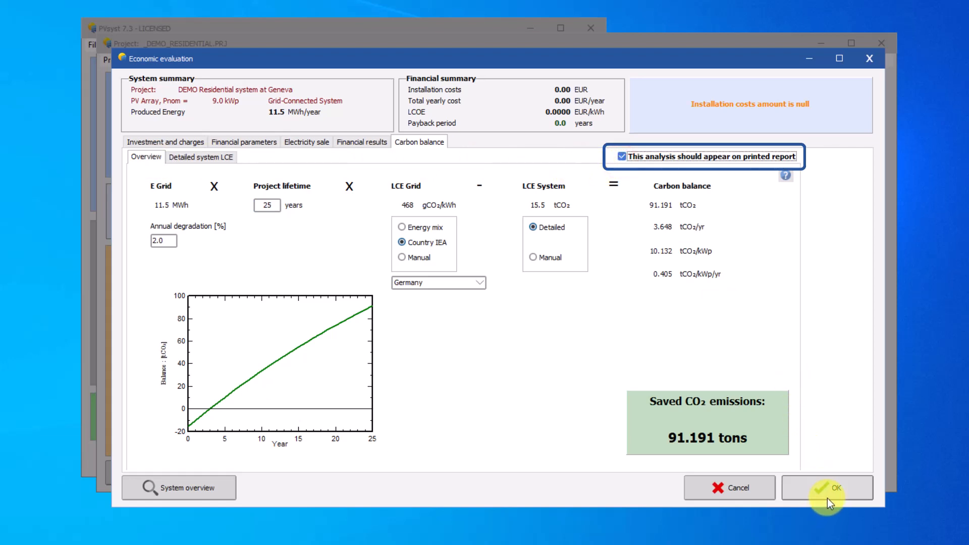
left_click(827, 488)
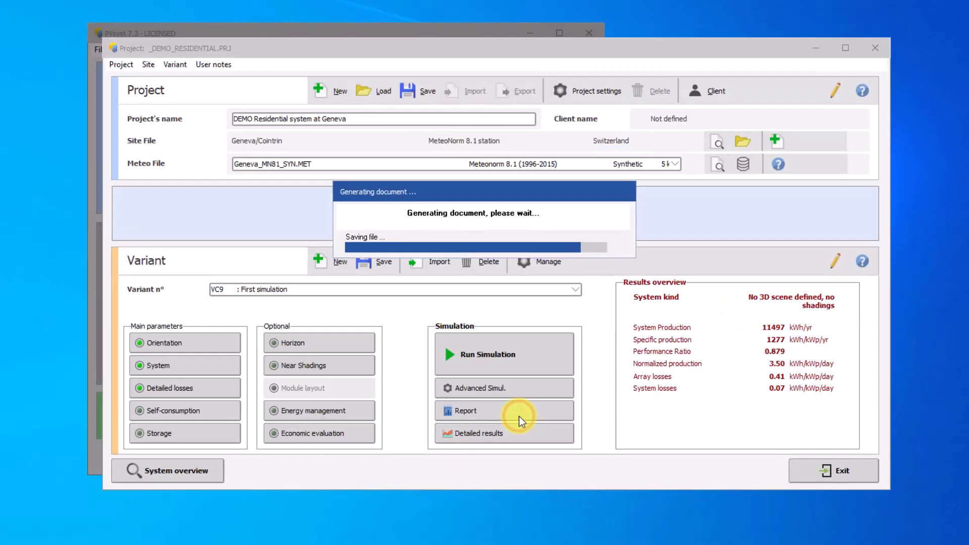